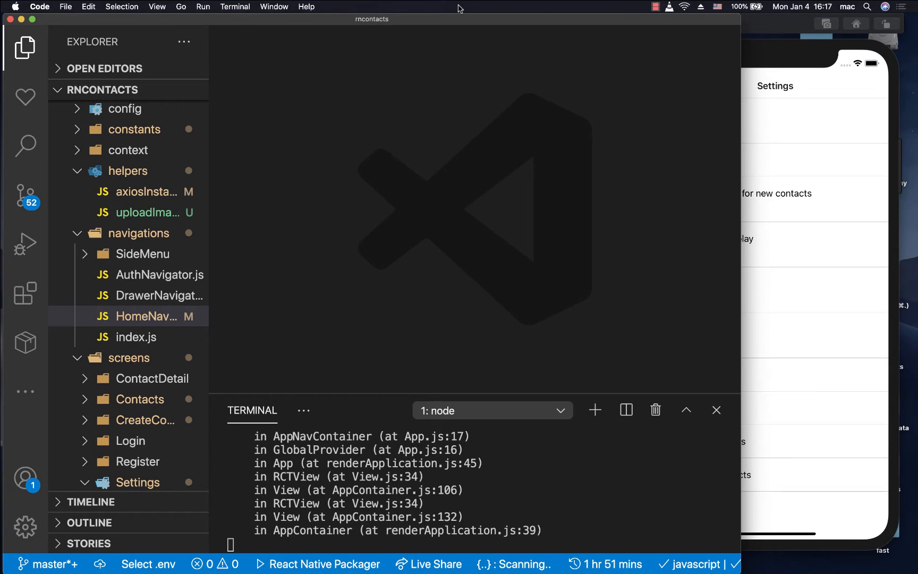
In screens/Contacts/index.js, destructure {navigation} from the component's props.
left_click(140, 360)
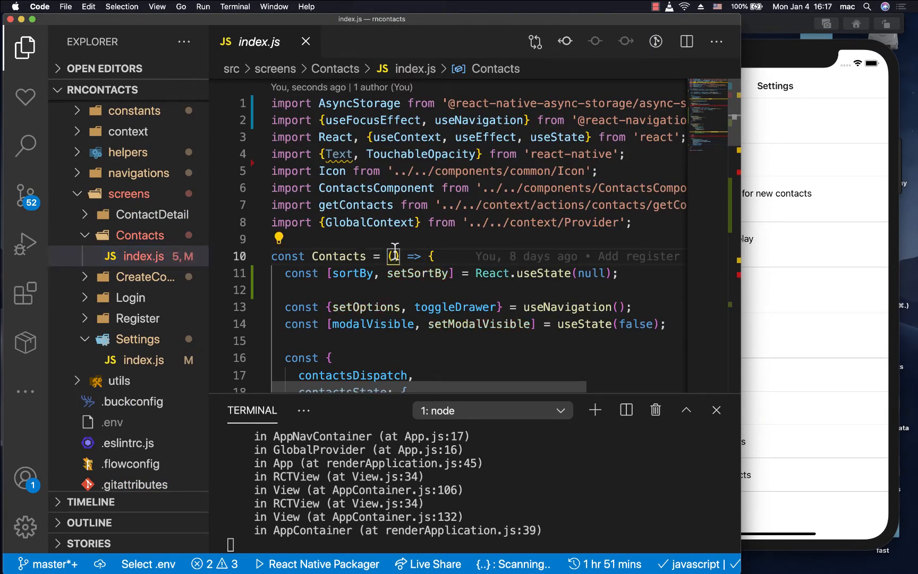
type("P")
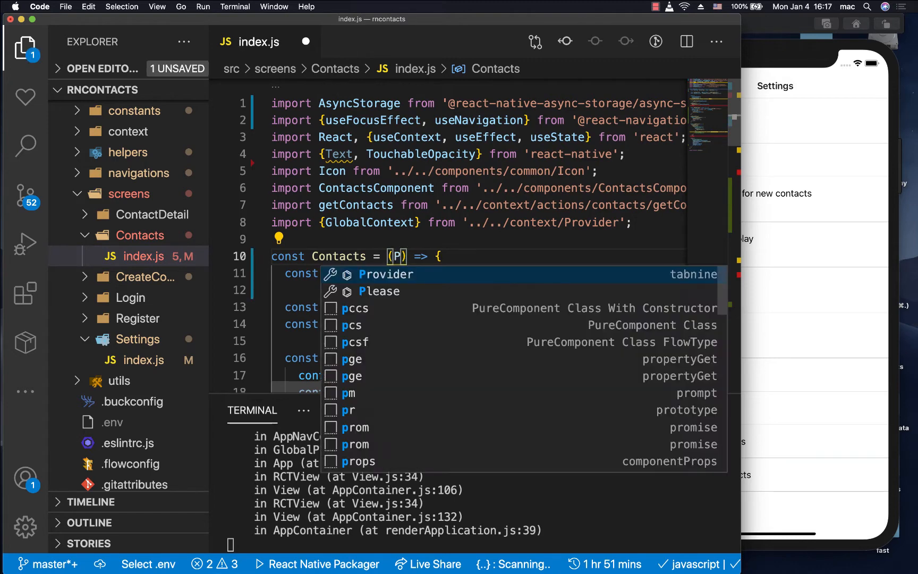
type("navigation}")
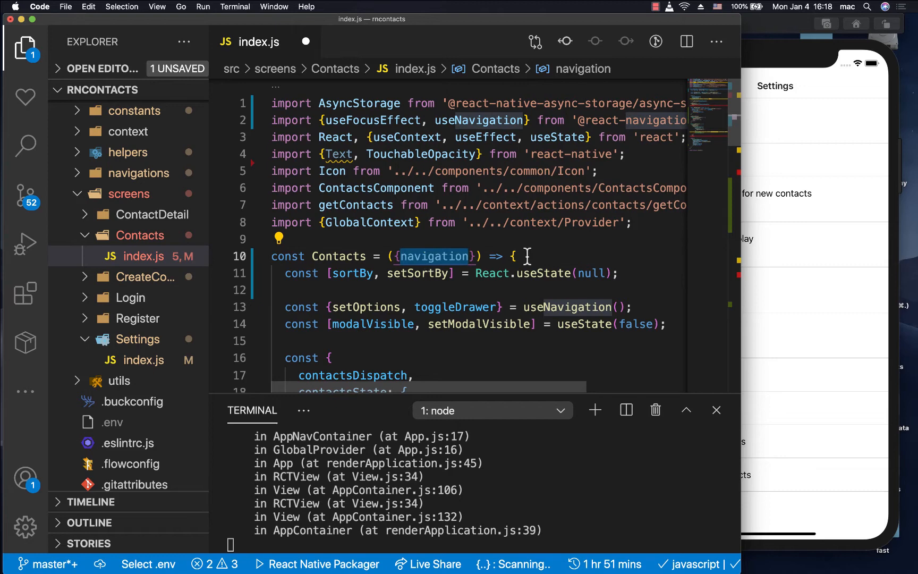
Log the navigation object to the terminal with a temporary console.log, then remove it.
type("c")
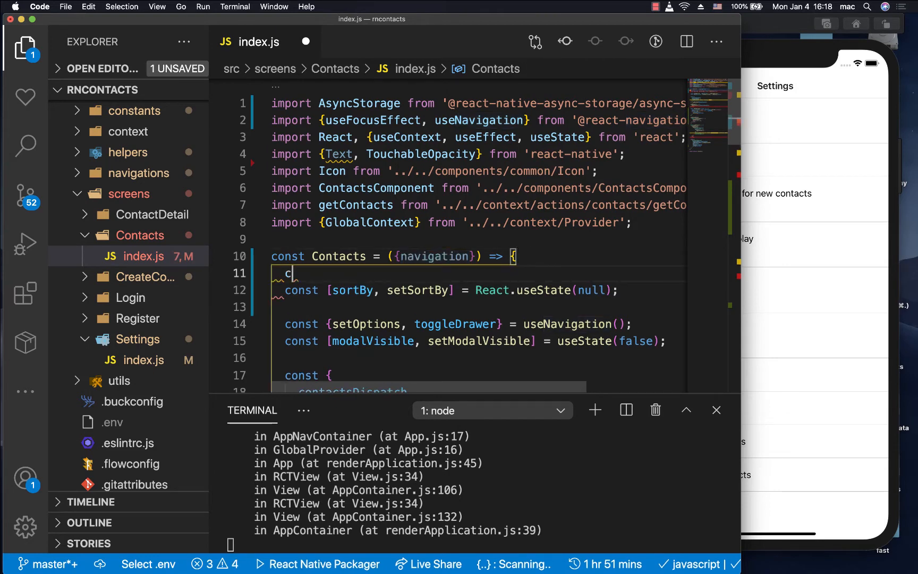
type("onsole.log('object', object)")
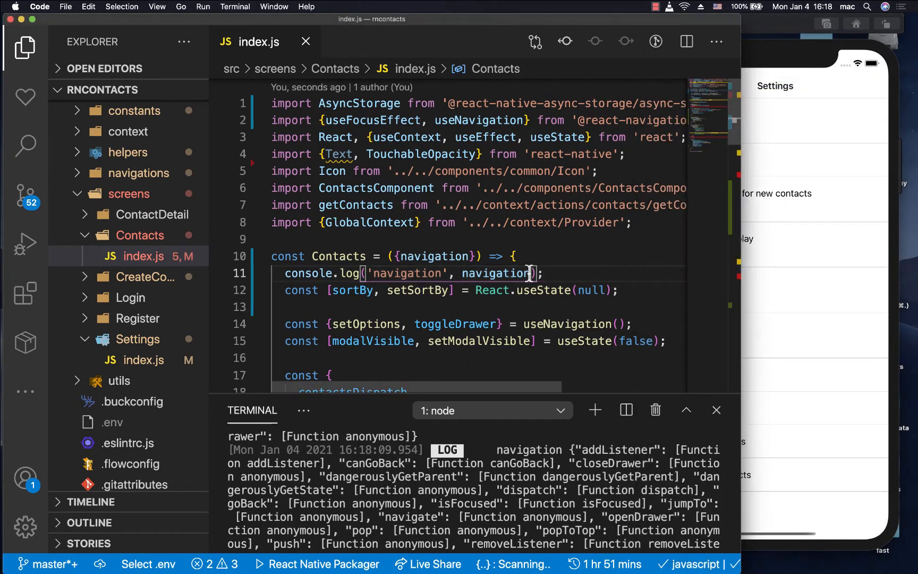
type(".")
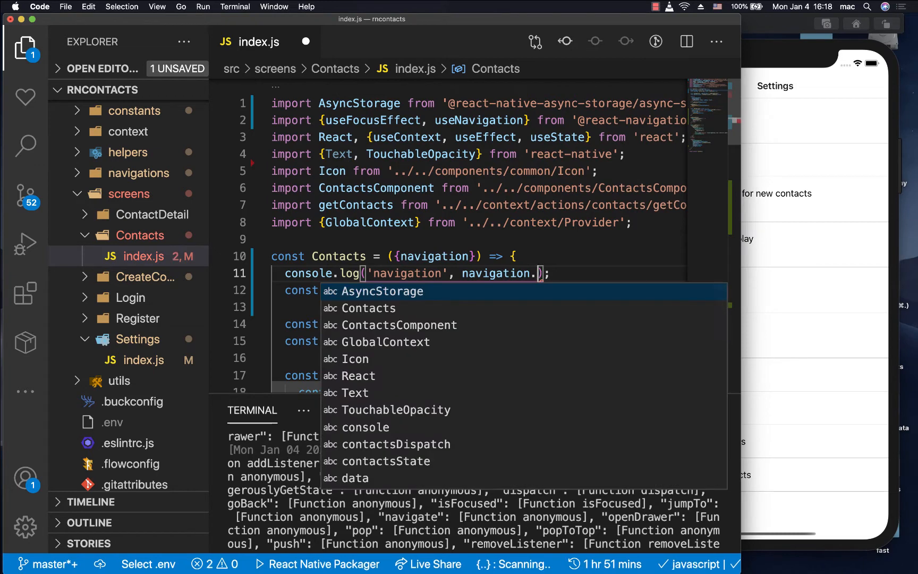
type("naviga")
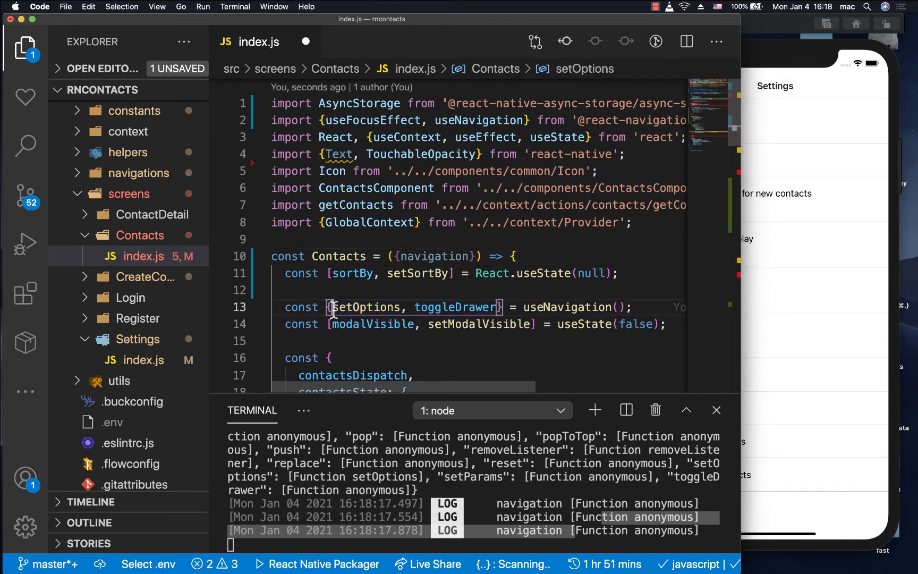
type("navig")
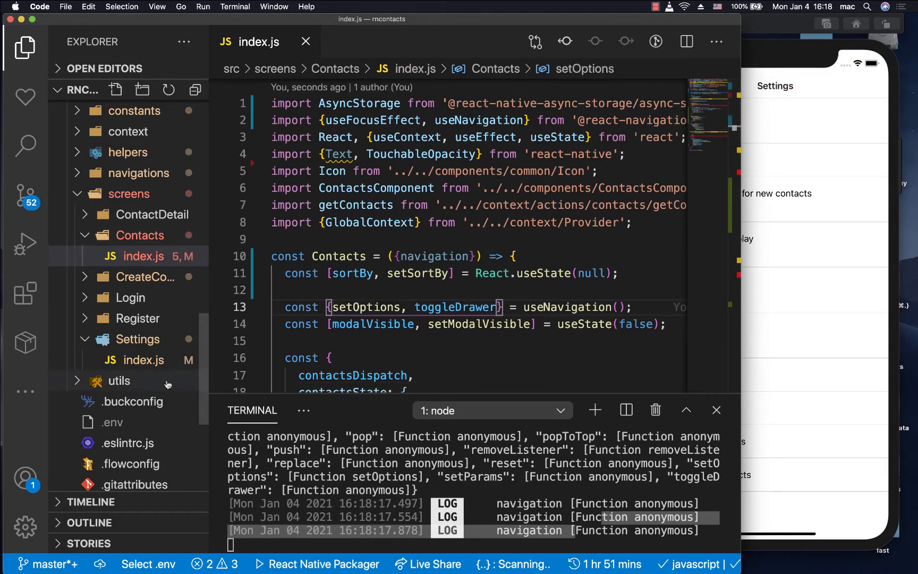
Open helpers/axiosInstance.js to view the axios instance and its request interceptor.
left_click(128, 193)
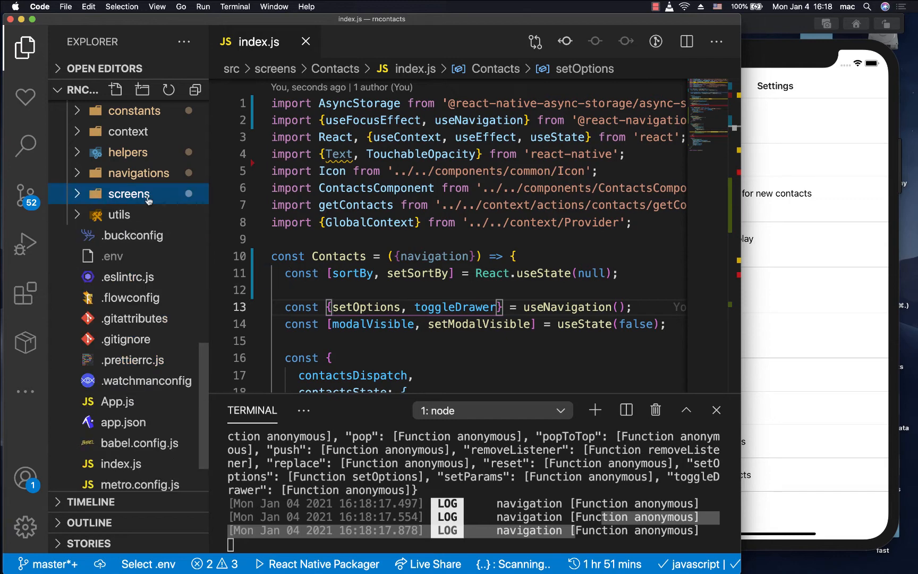
left_click(128, 236)
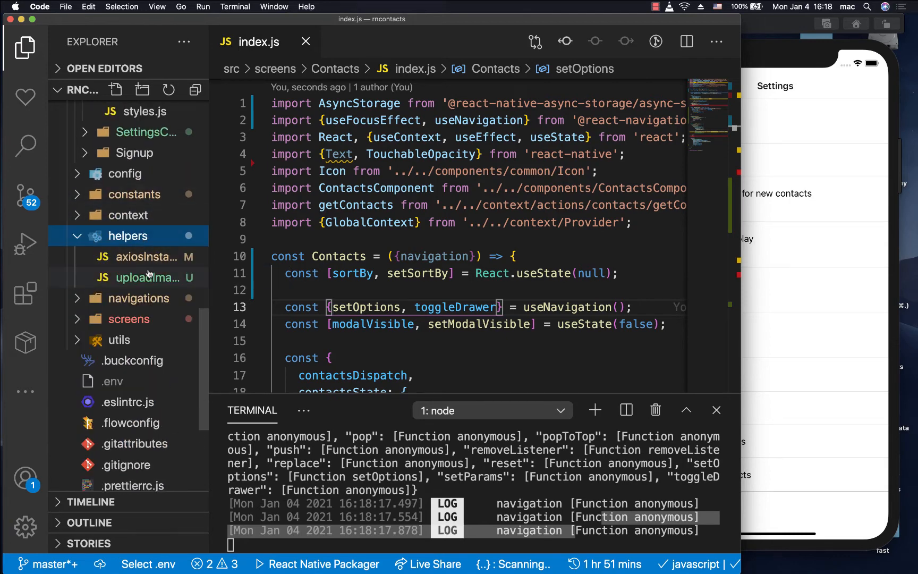
left_click(140, 256)
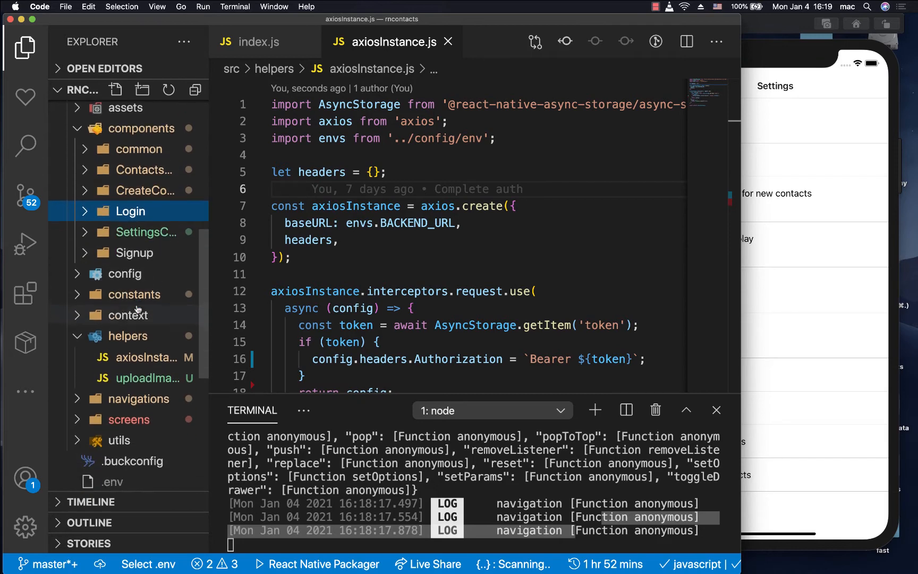
Create a new file RootNavigator.js under the SideMenu folder.
left_click(140, 315)
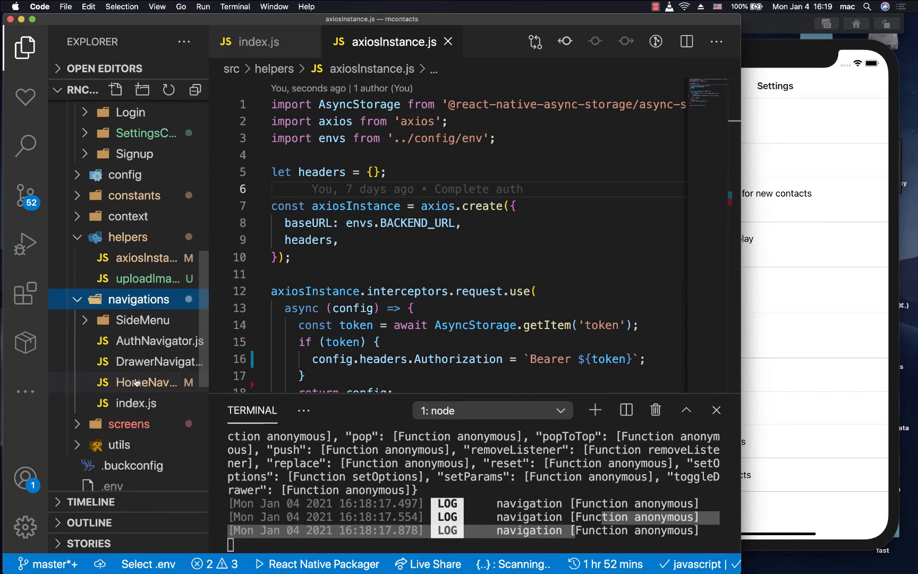
right_click(145, 319)
type("R")
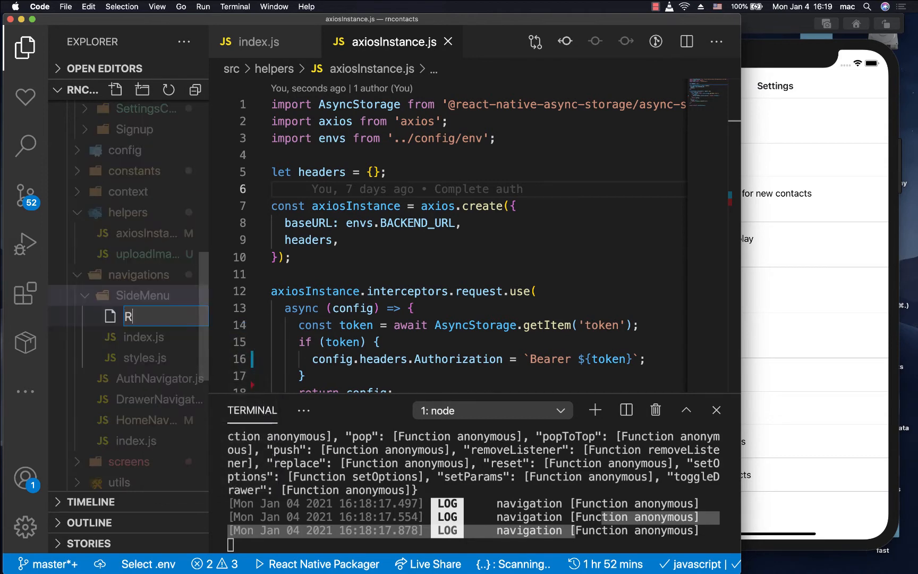
type("ootNav")
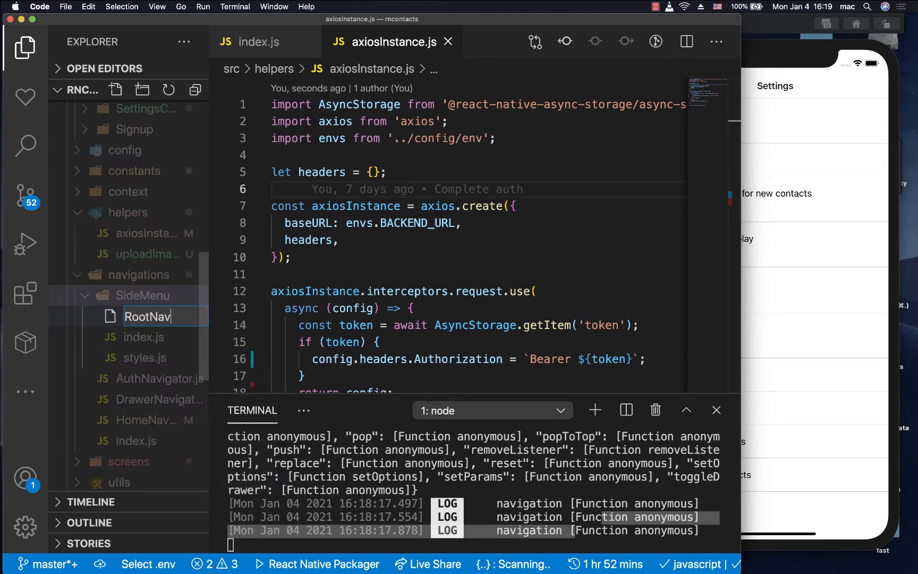
type("igator")
type("im")
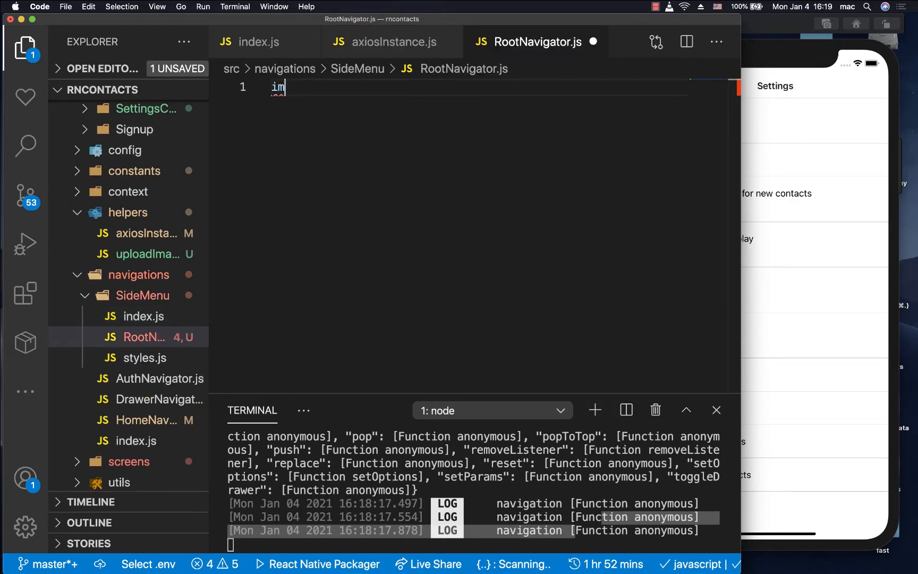
Import React and export const navigationRef = React.createRef().
type("port React, { Component } from 'react")
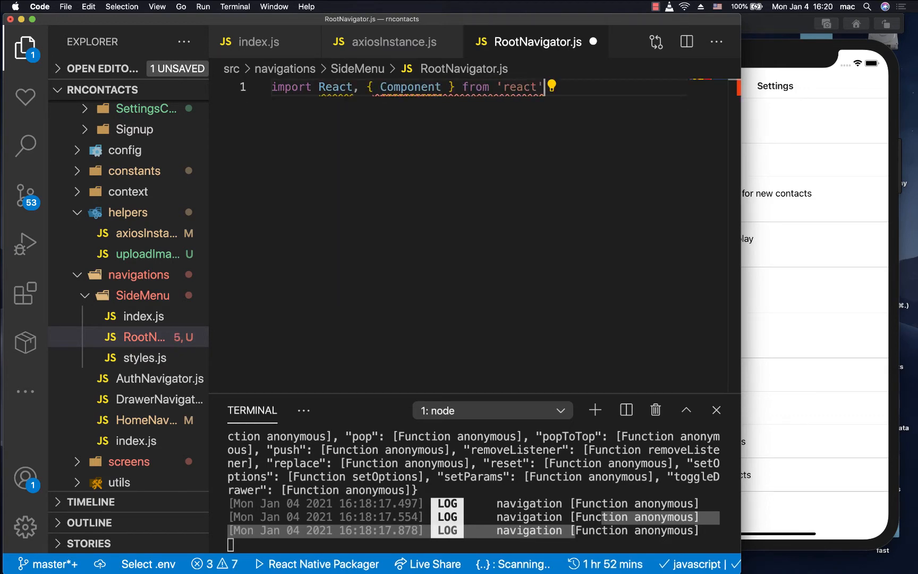
type("const")
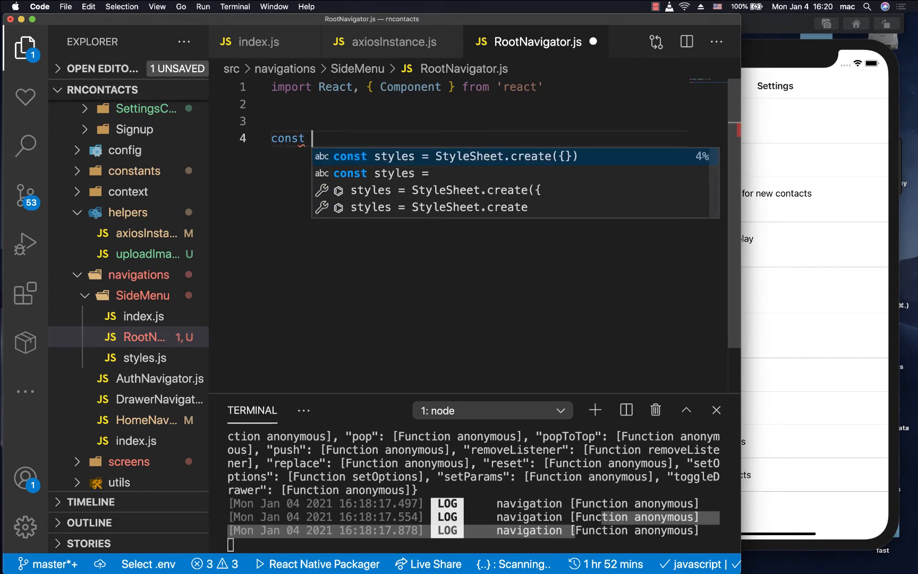
type("navigat")
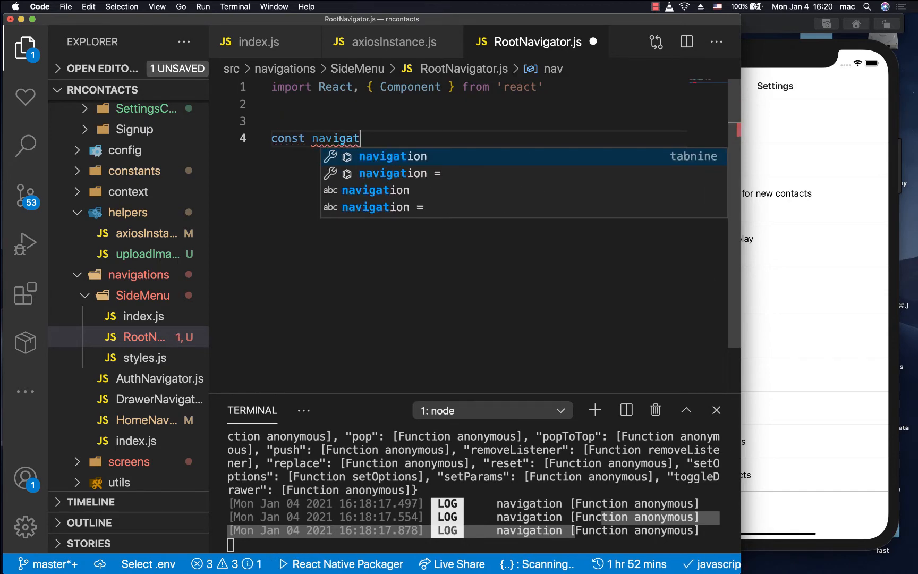
type("ionRef")
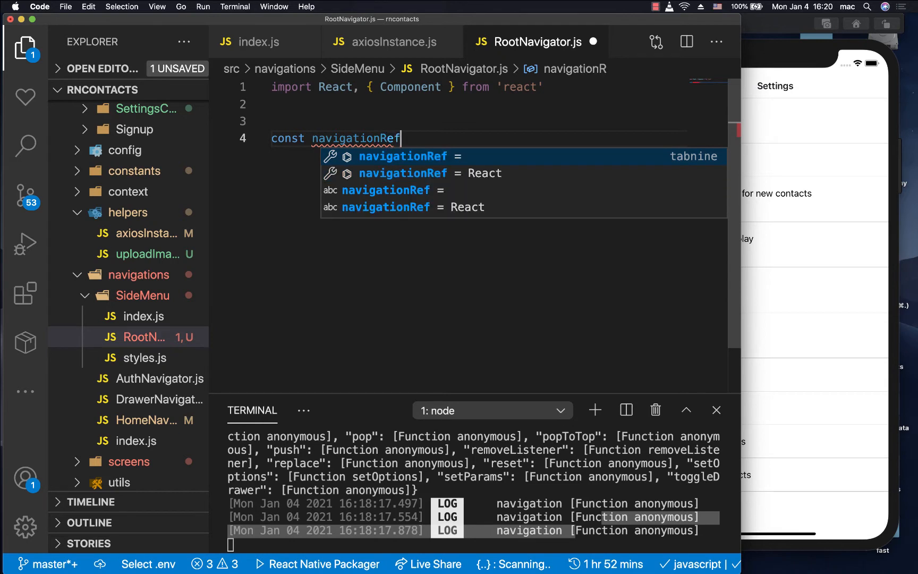
type("=Re")
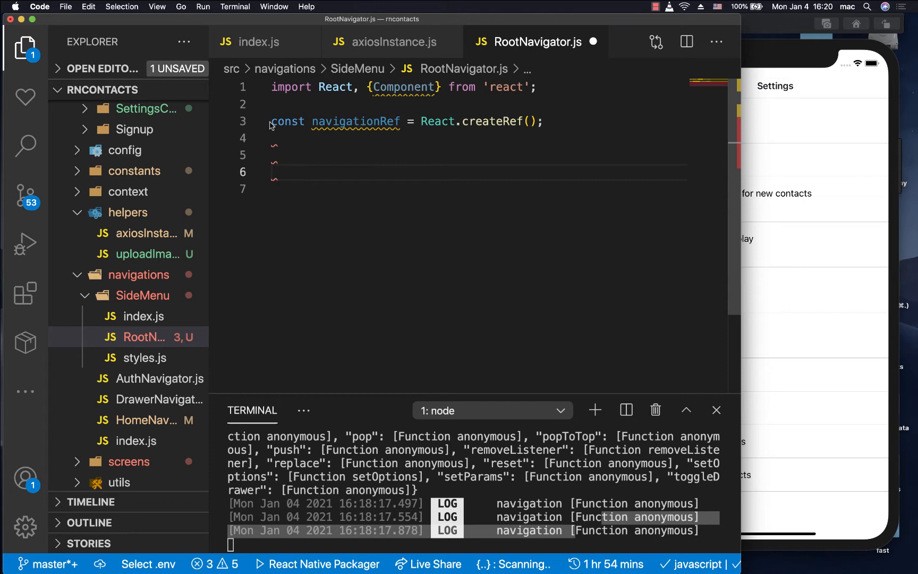
type("ep")
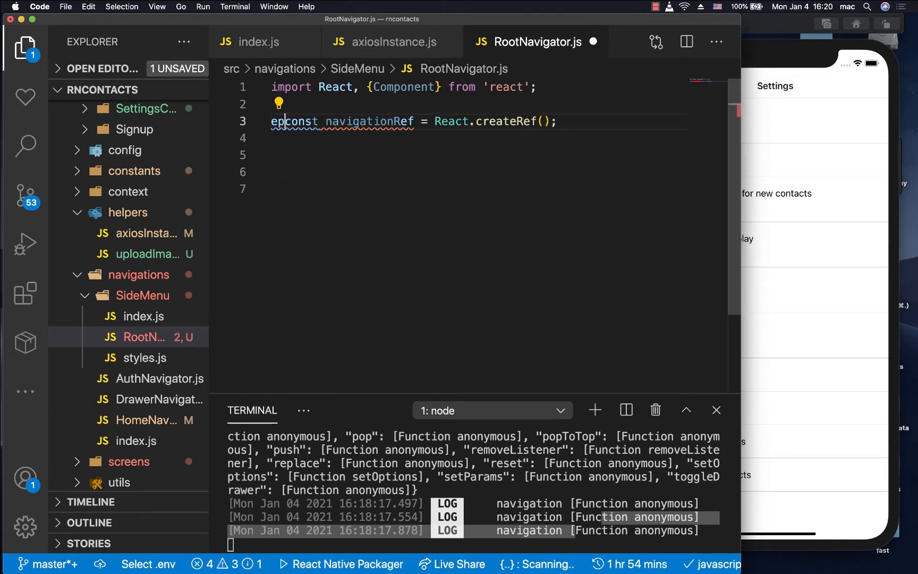
type("xport")
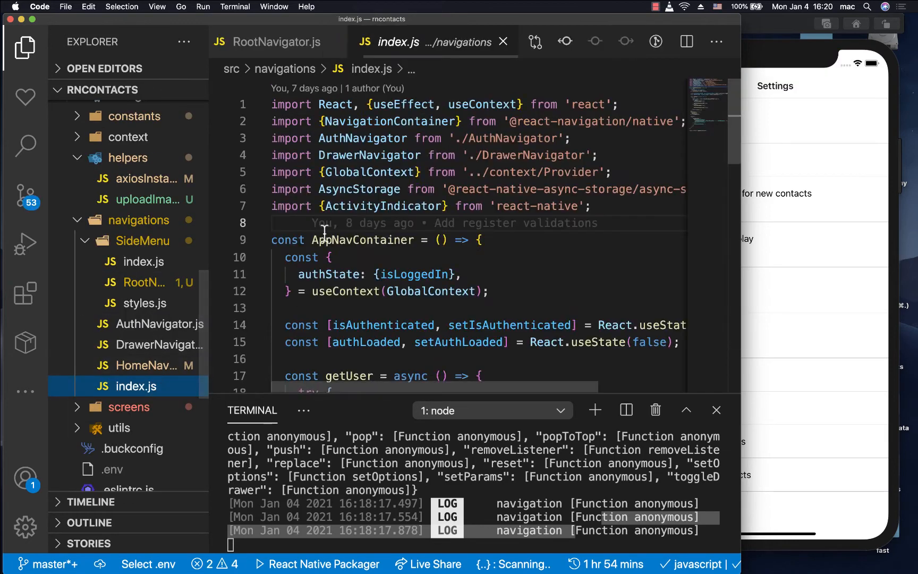
Pass ref={navigationRef} to the NavigationContainer in navigations/index.js, importing it from RootNavigator.
scroll("down", 3)
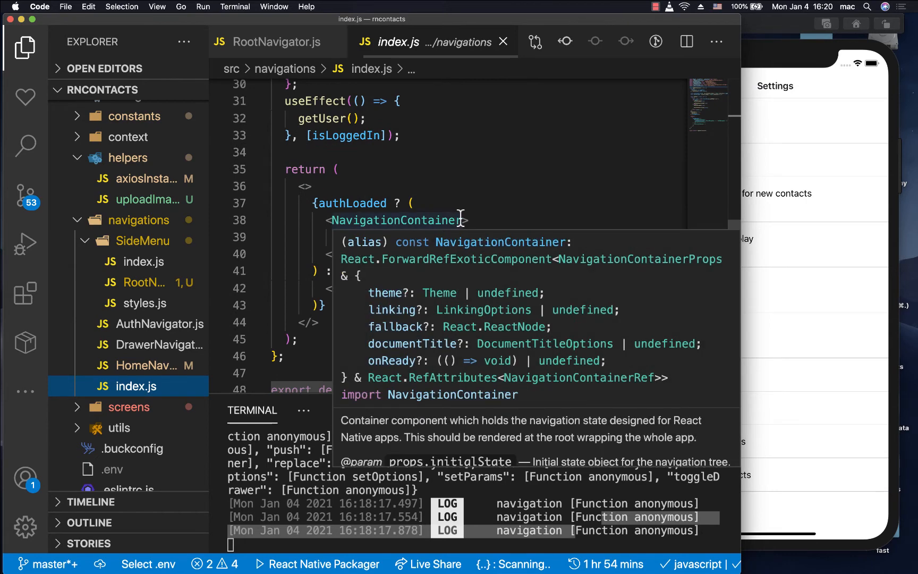
type("ref={ref")
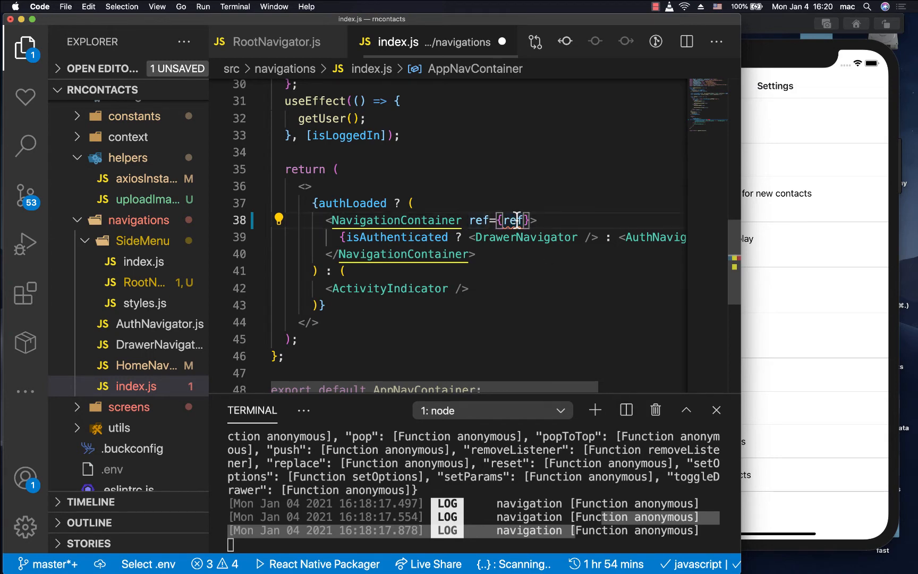
type("navigationRef = React.createRef();")
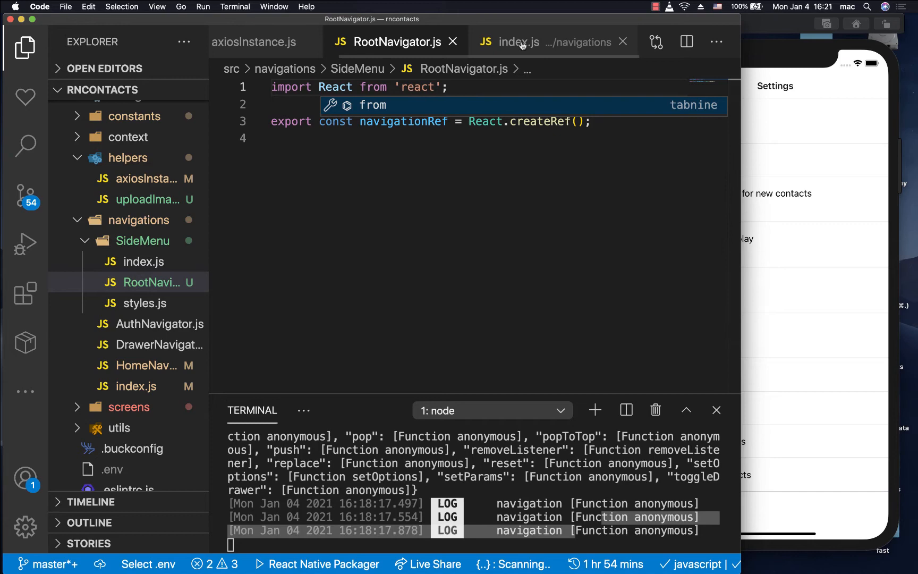
left_click(518, 42)
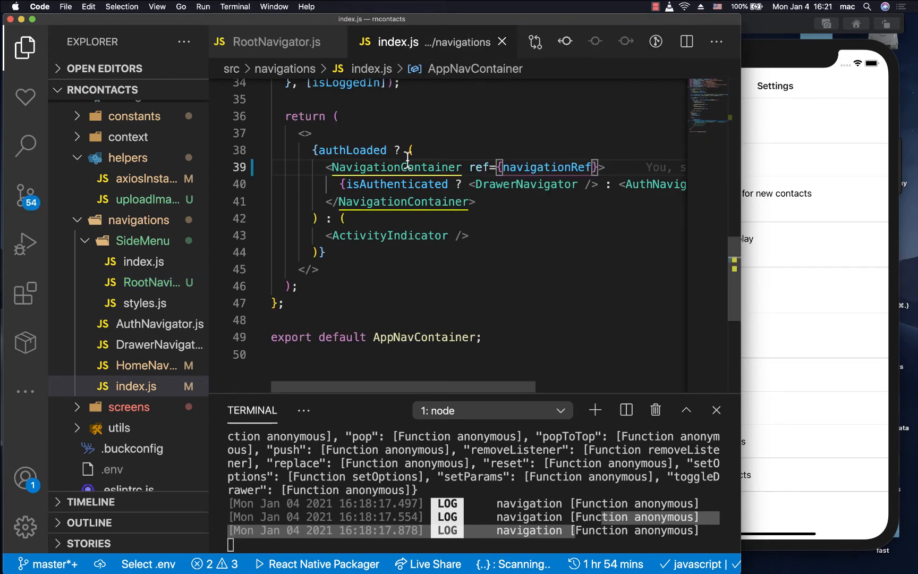
mouse_move(527, 152)
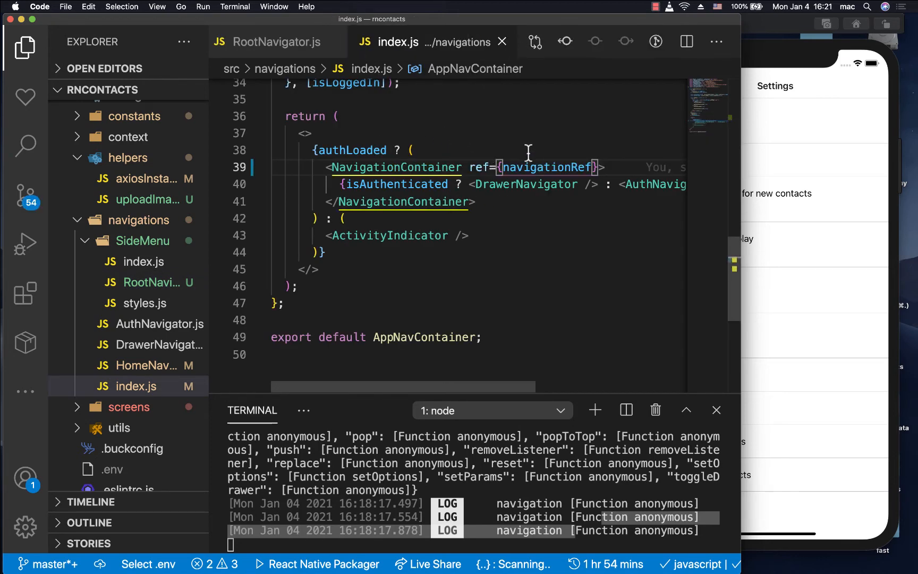
double_click(398, 167)
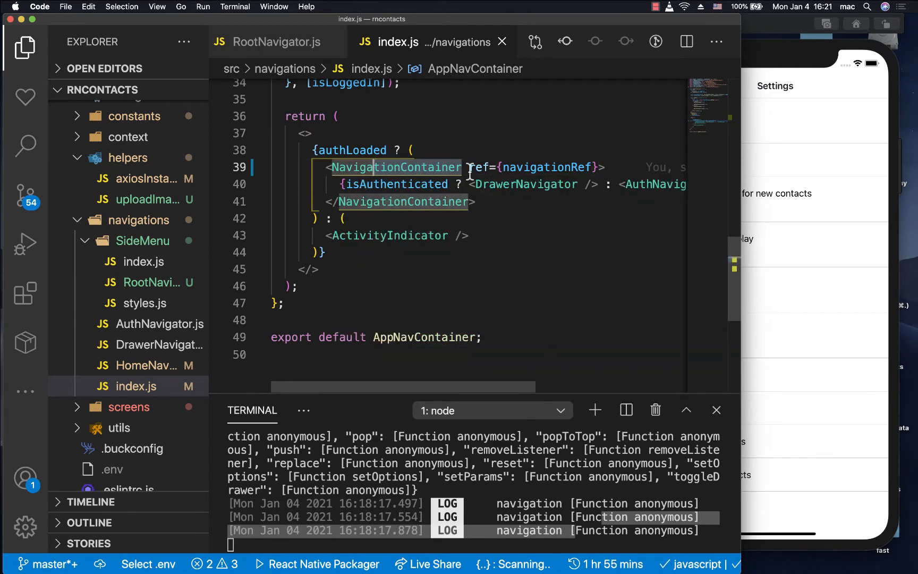
left_click(547, 167)
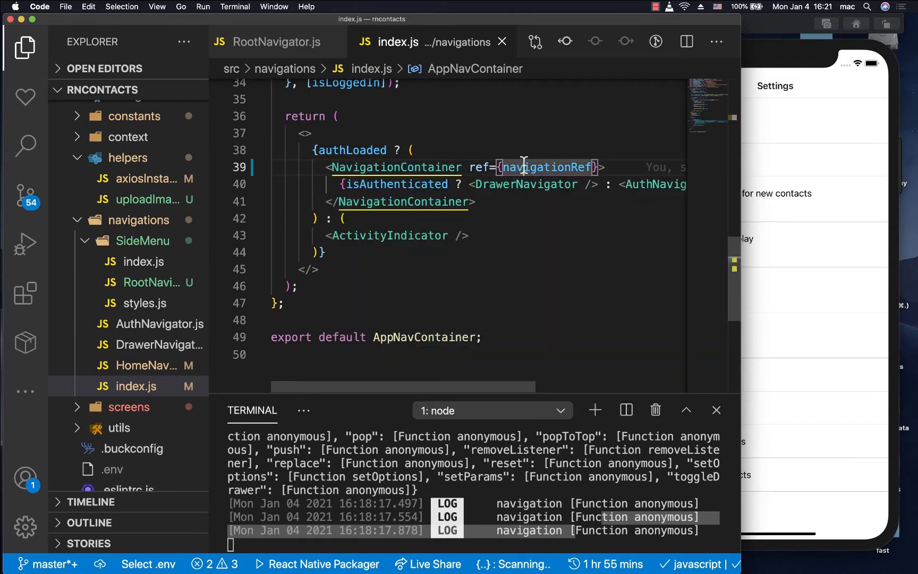
mouse_move(395, 167)
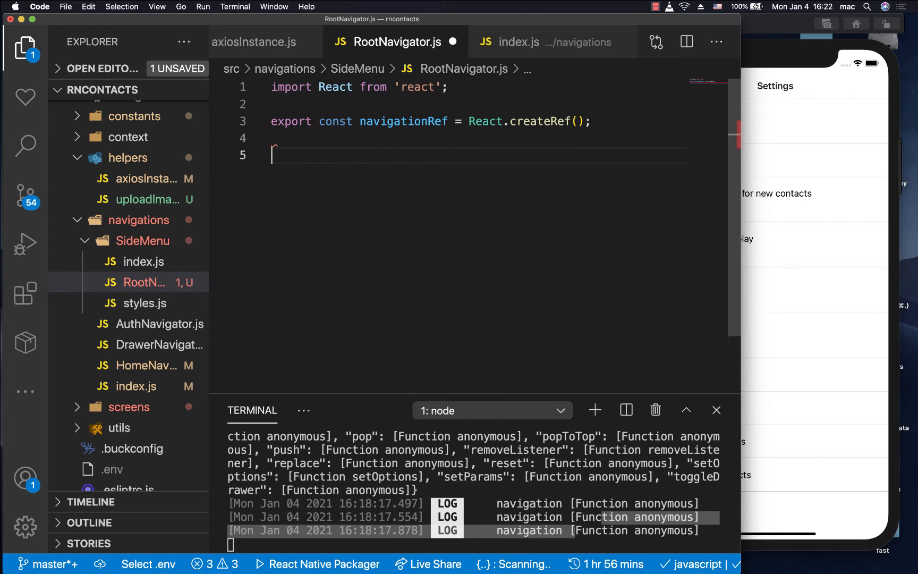
Write const navigate = (name, params) => {} guarded by if (navigationRef.current), with createRef(null).
type("const navigate=")
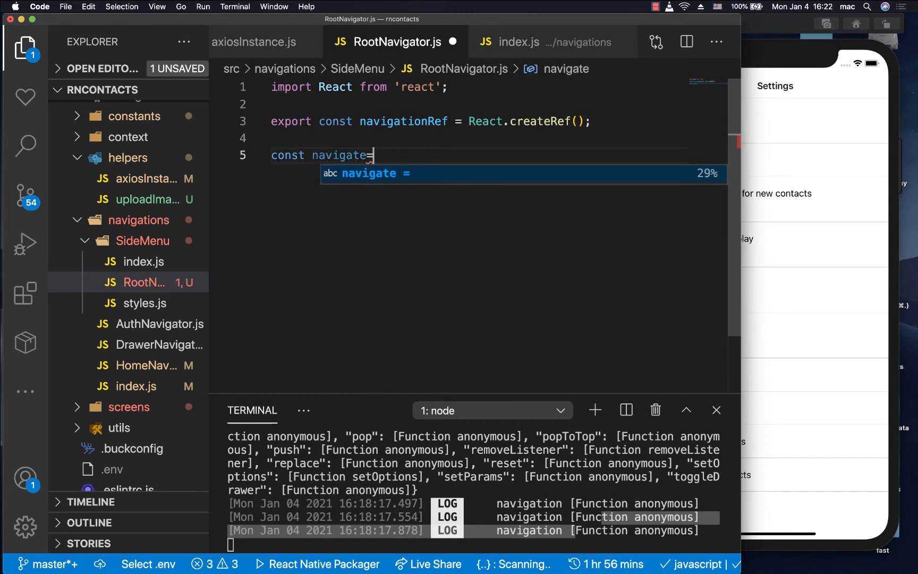
type("()")
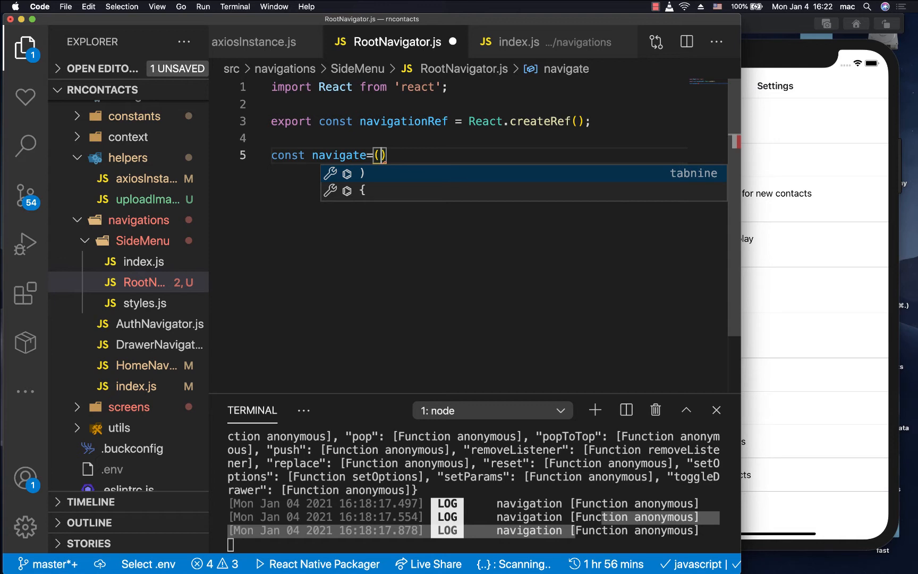
type("name,")
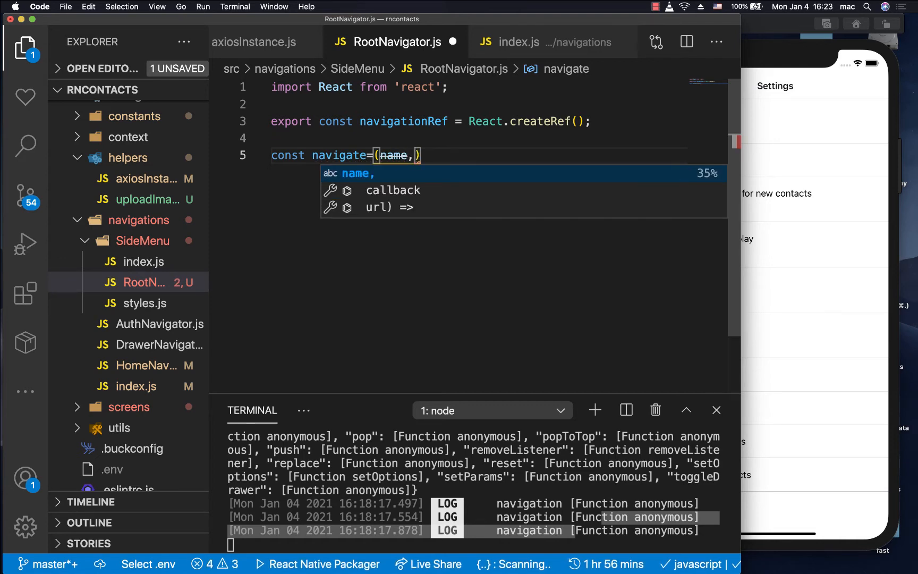
type("params")
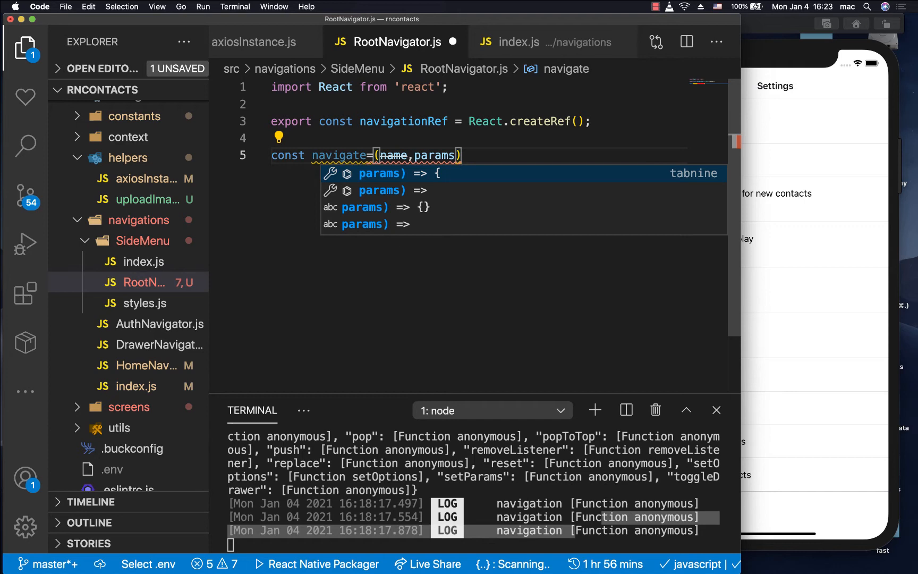
type("=> {}")
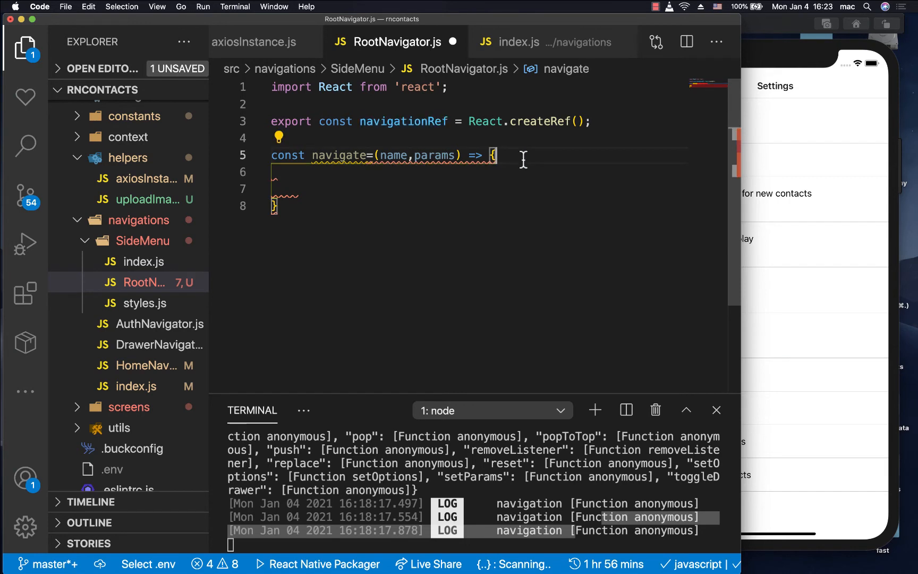
type("if(")
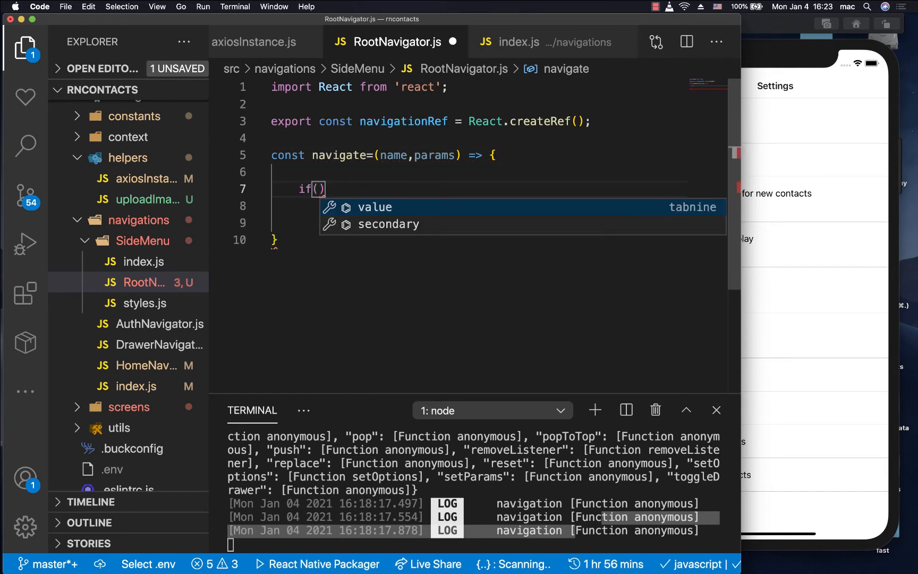
type("navigationRef.current")
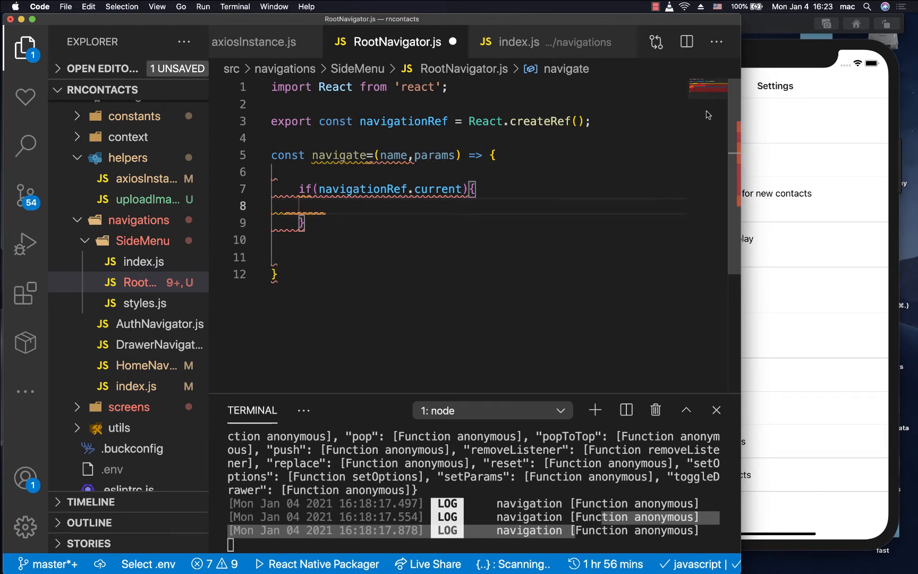
type("null")
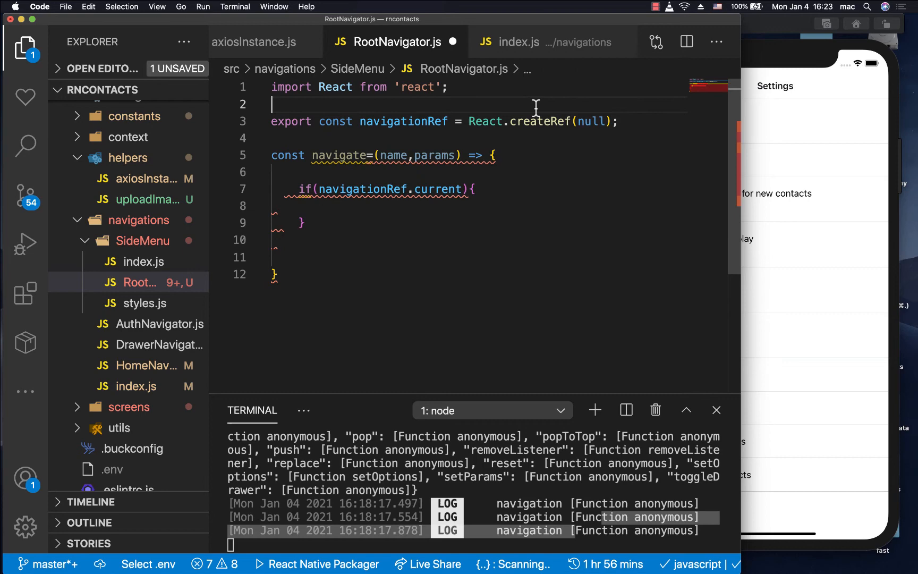
left_click(446, 188)
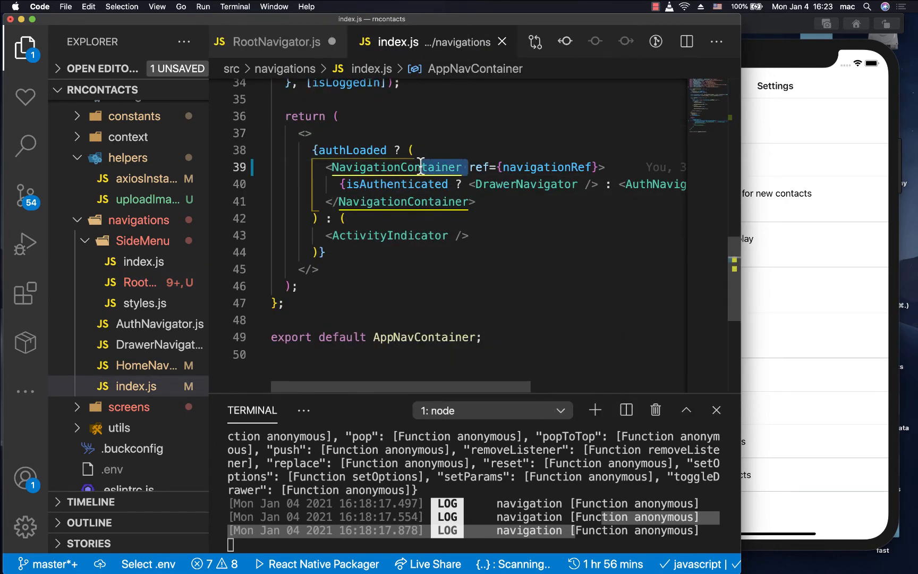
left_click(137, 283)
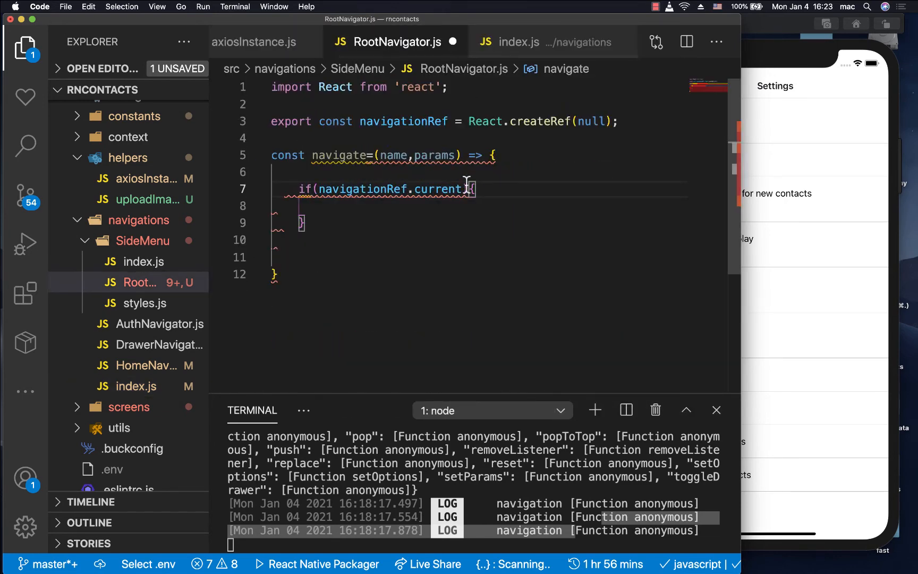
Call navigationRef.current.navigate(name, params) inside the guard and export the navigate function.
key("enter")
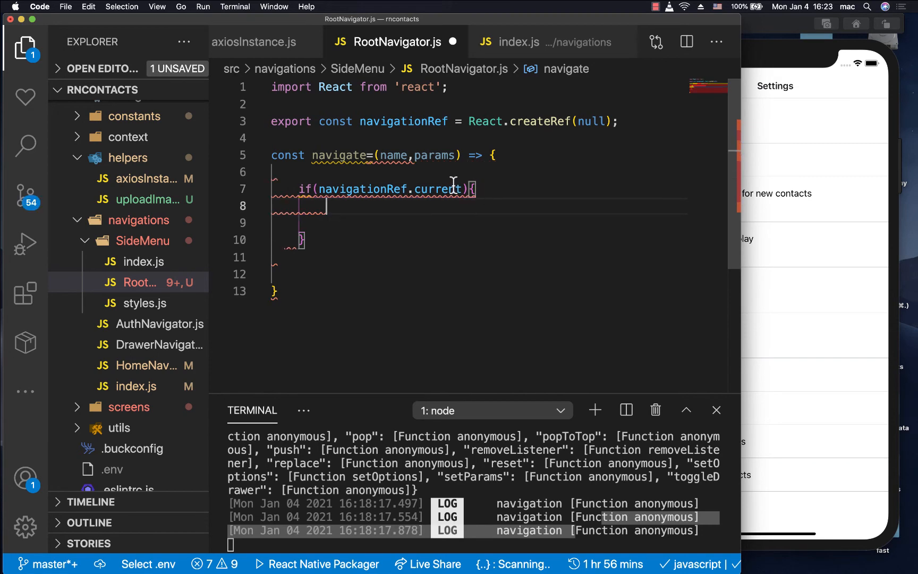
type("n")
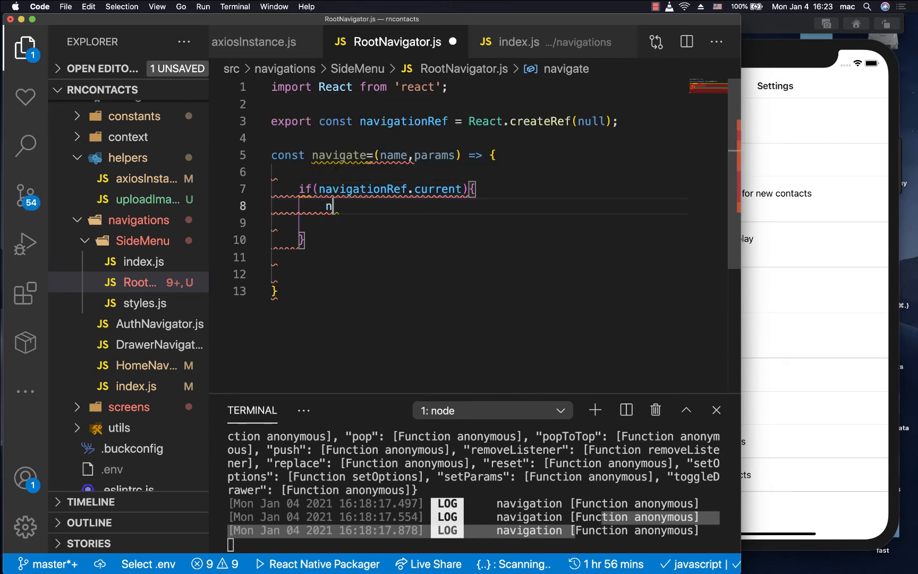
type("avigate")
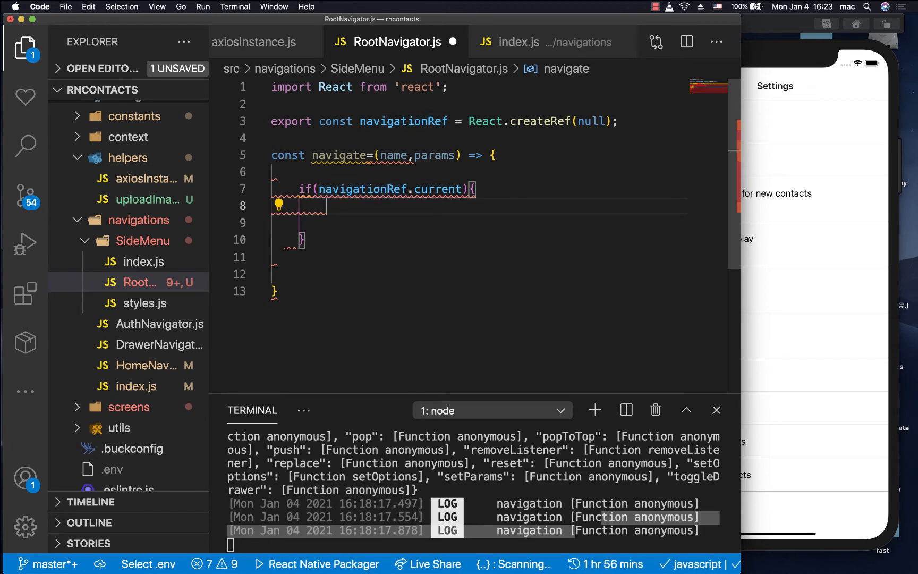
type("navigationRef.c")
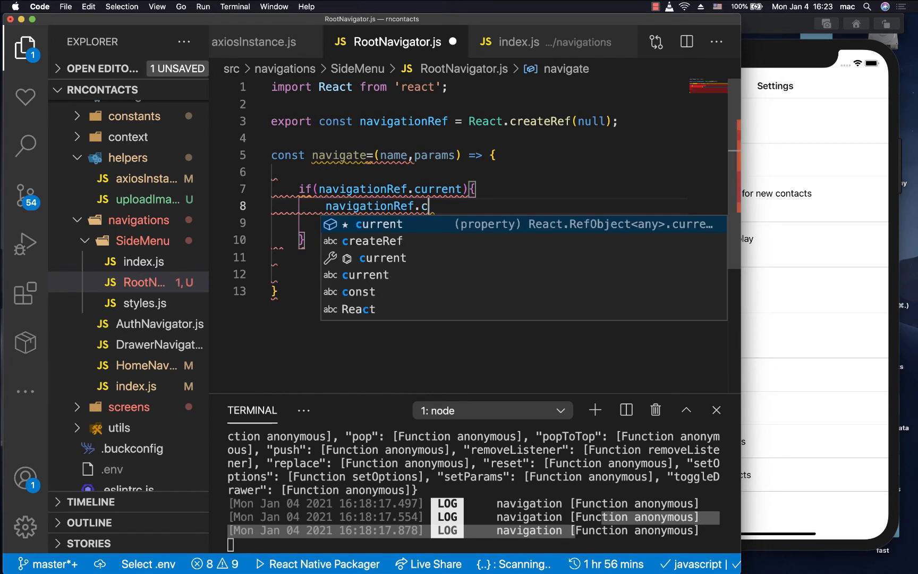
type("urrent.")
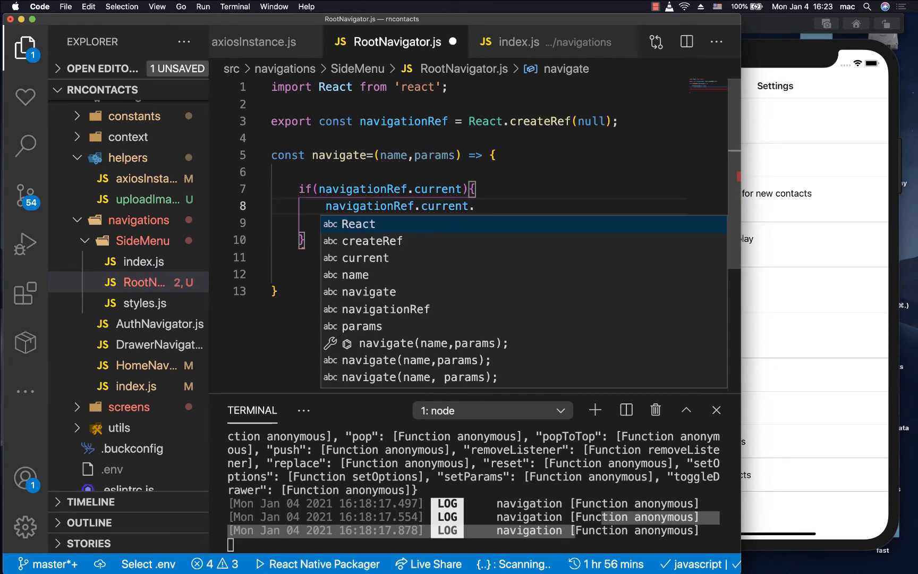
type("navigate(name, params);")
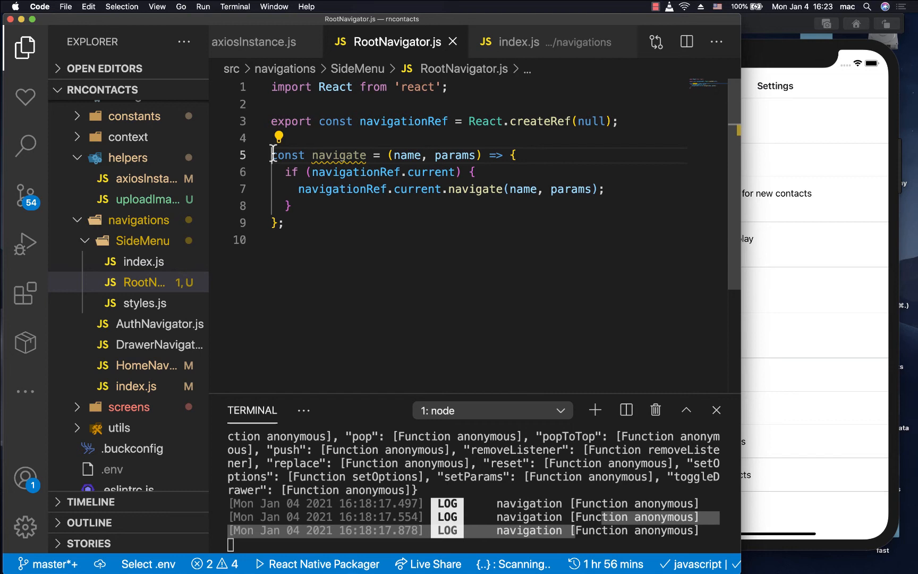
type("export")
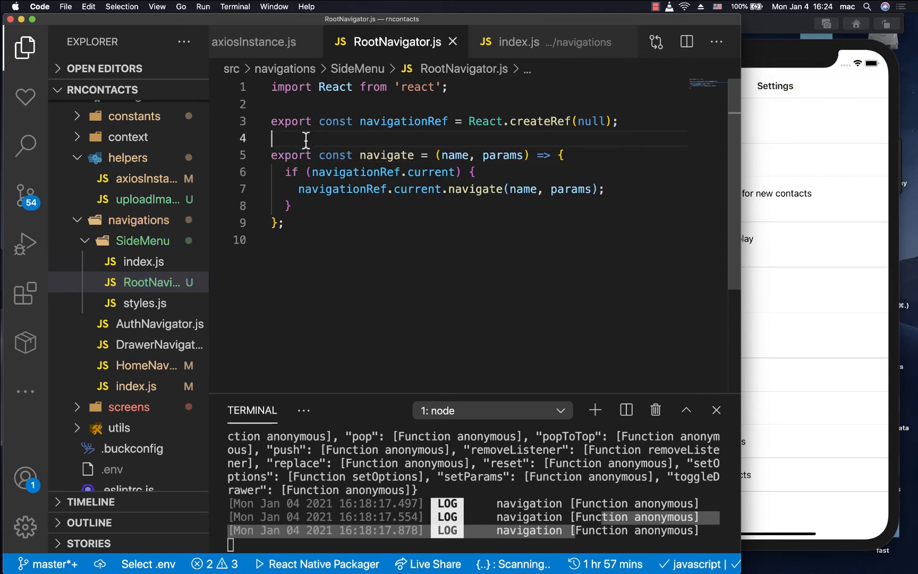
mouse_move(299, 87)
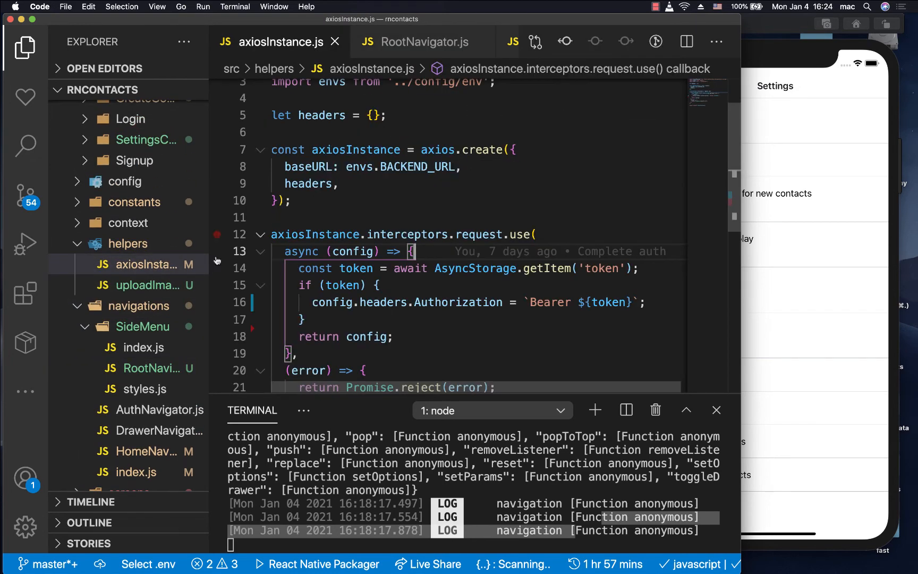
Add navigate(CREATE_CONTACT) as the first line of the request interceptor and save.
scroll("down", 3)
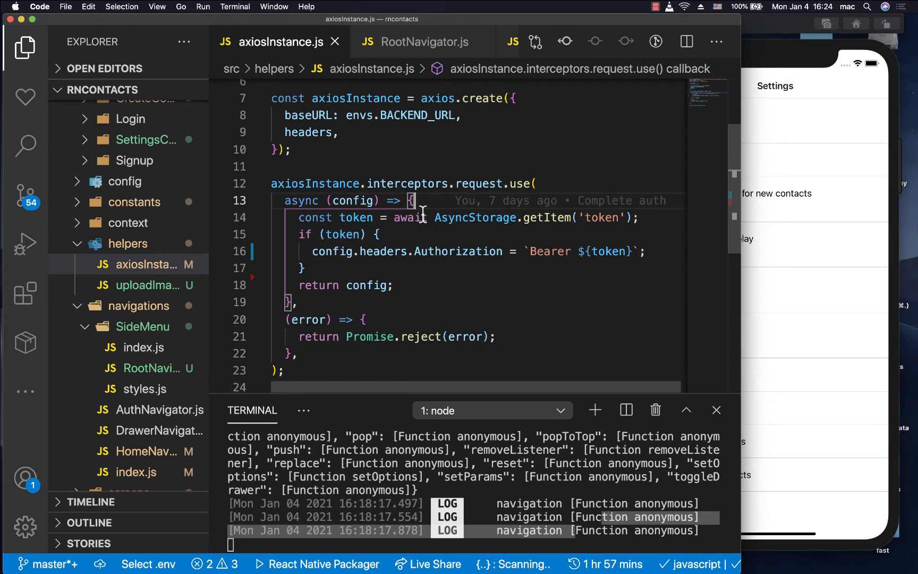
mouse_move(395, 228)
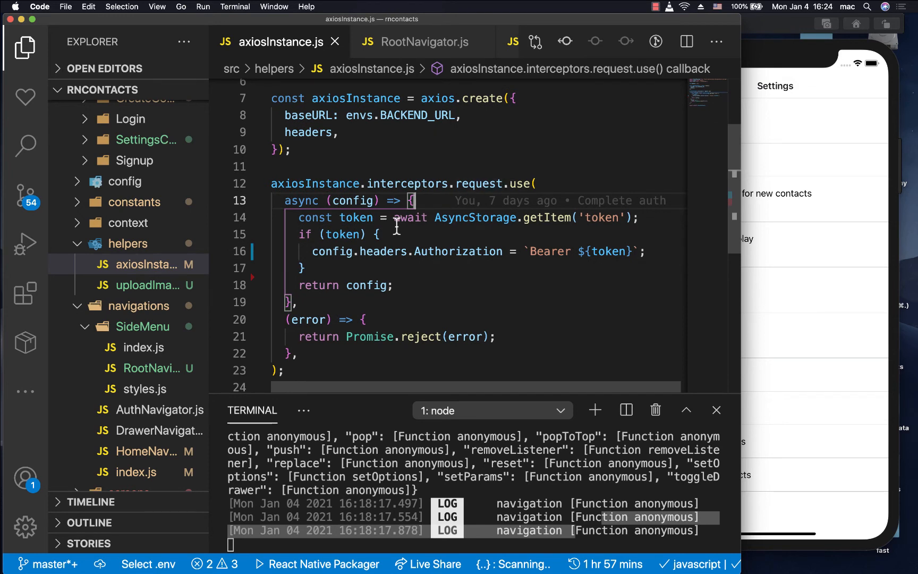
mouse_move(431, 202)
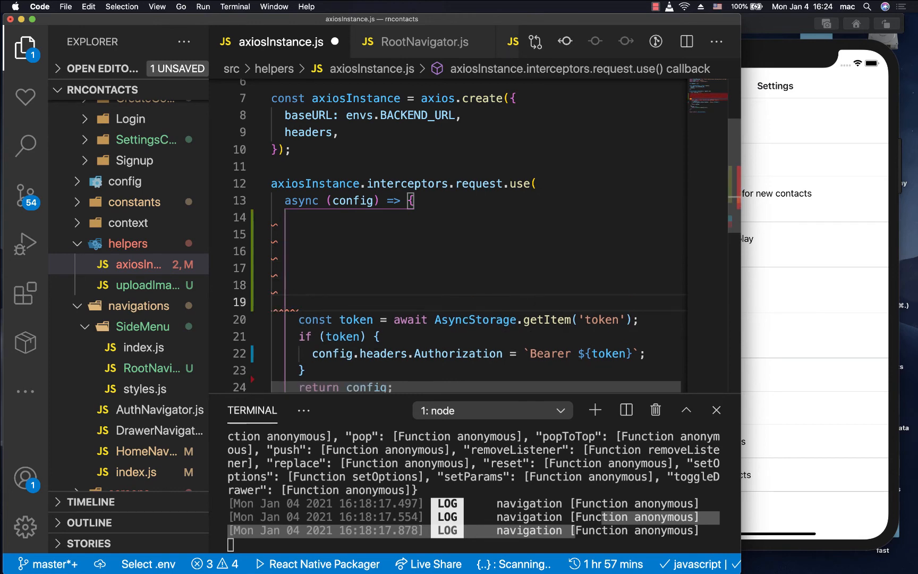
type("navigator")
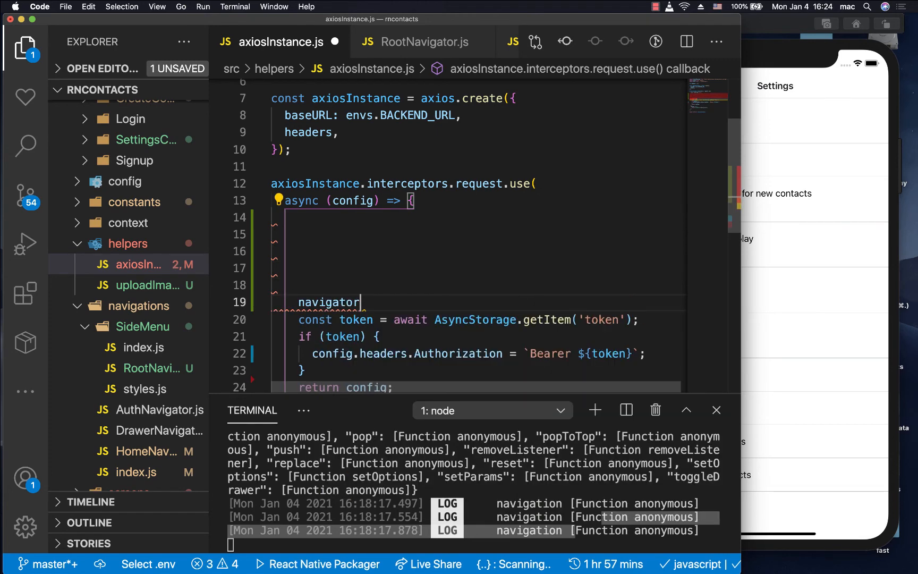
key("Backspace")
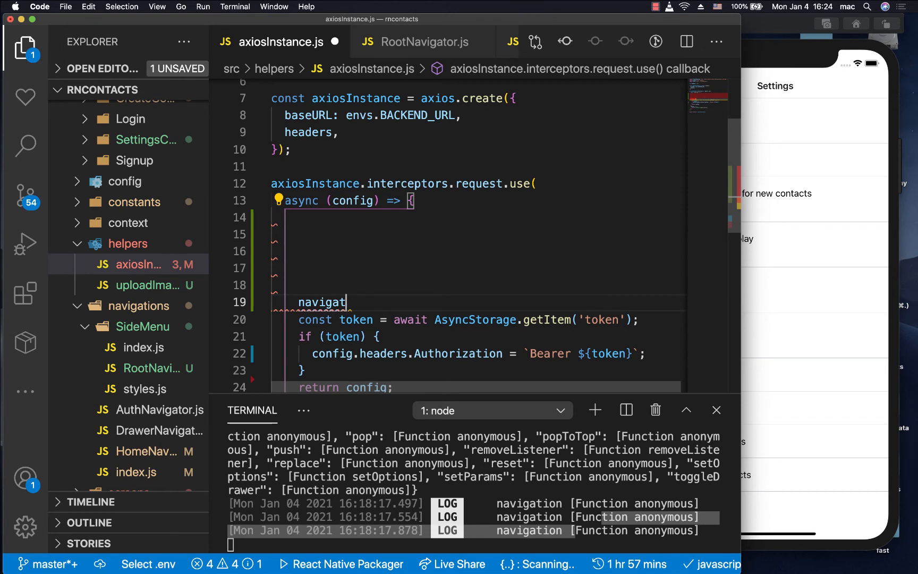
type("e(")
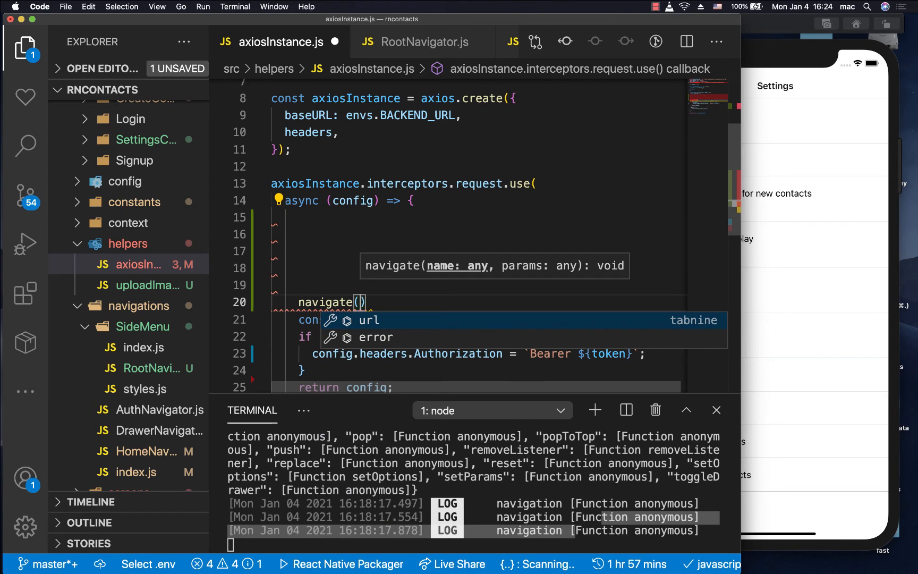
type("CREATE_CONTACT")
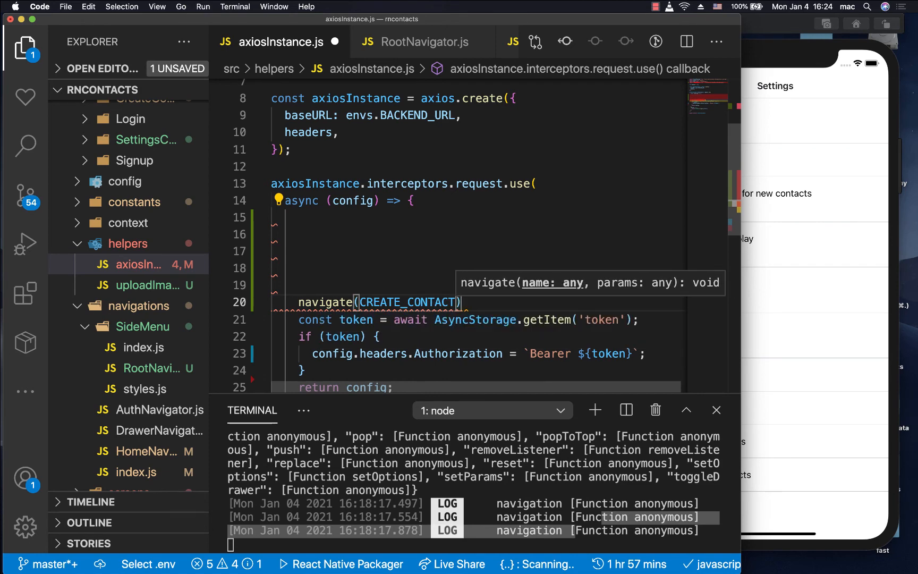
key("cmd+s")
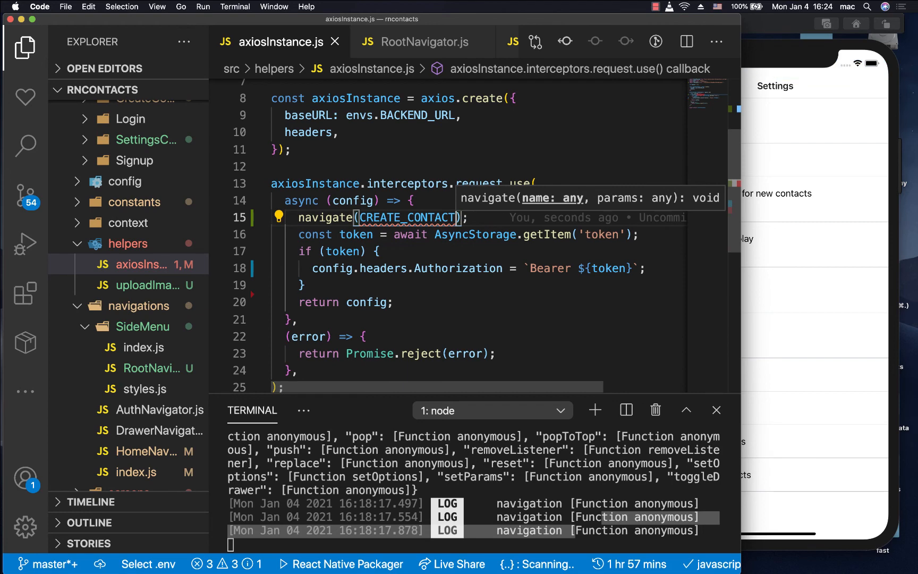
mouse_move(454, 217)
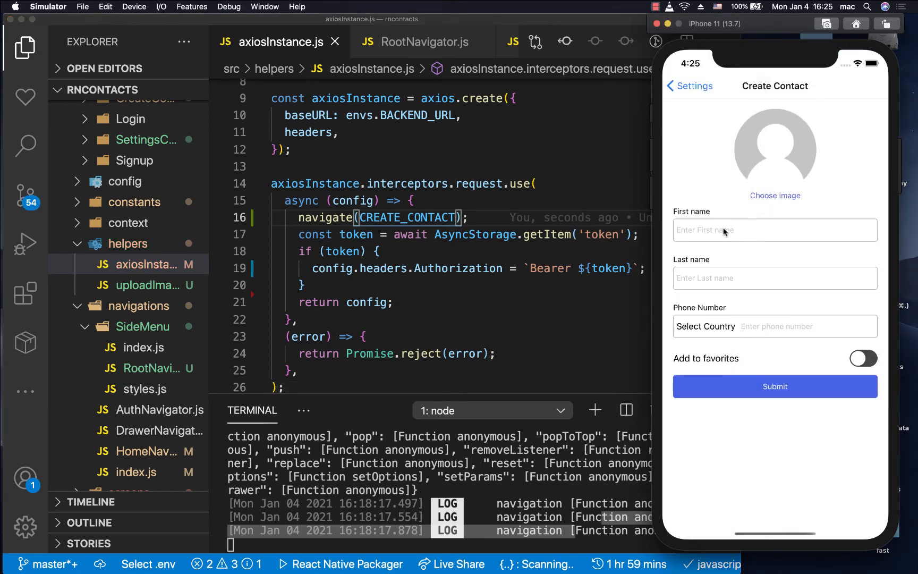
mouse_move(420, 233)
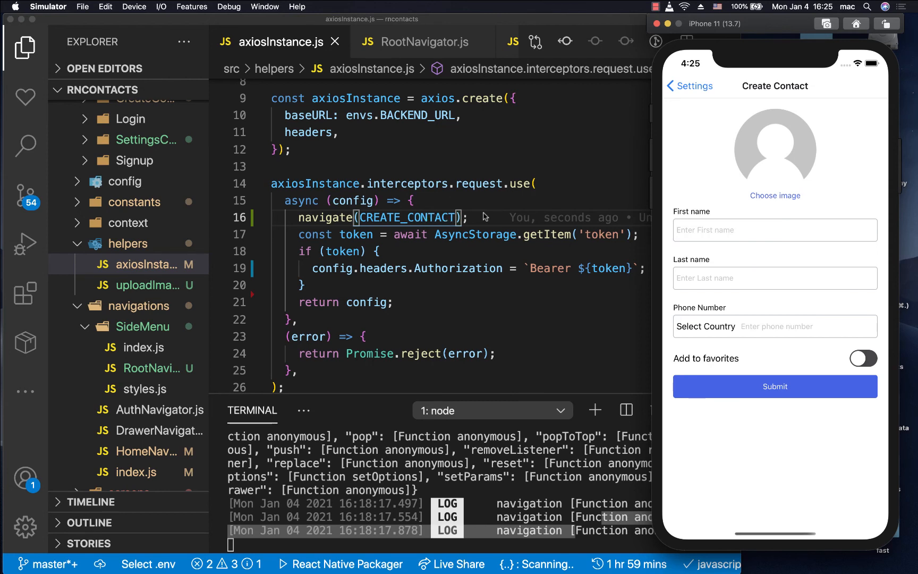
mouse_move(476, 219)
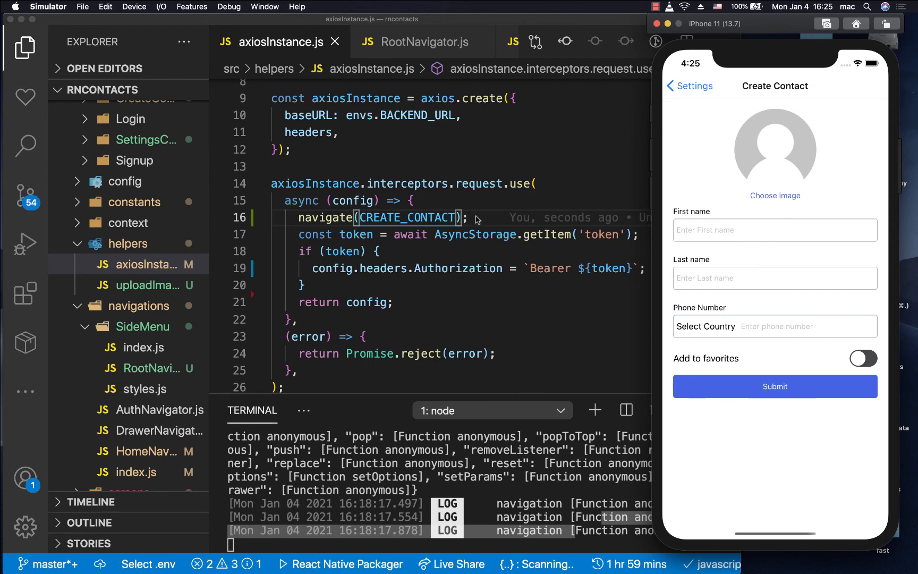
View the Create Contact screen in the simulator, then return to the VS Code window.
left_click(477, 217)
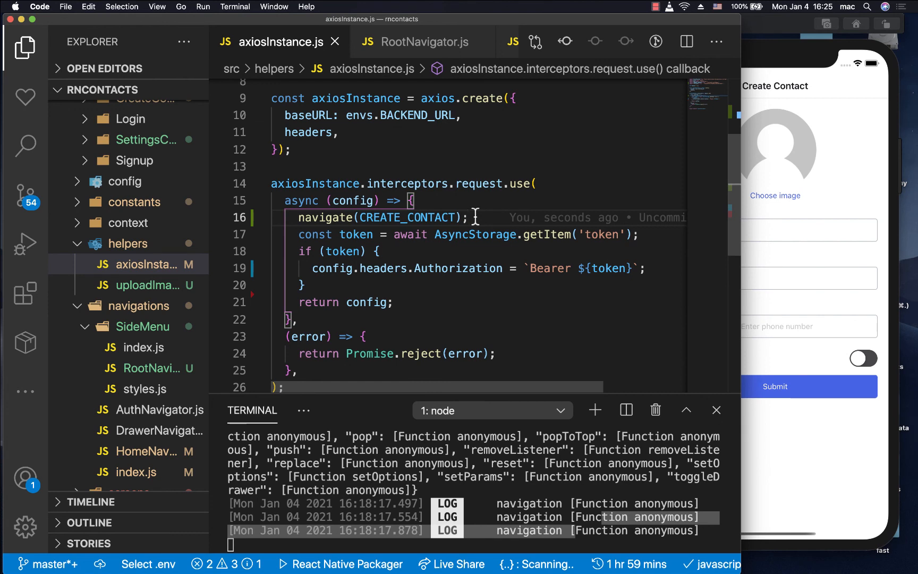